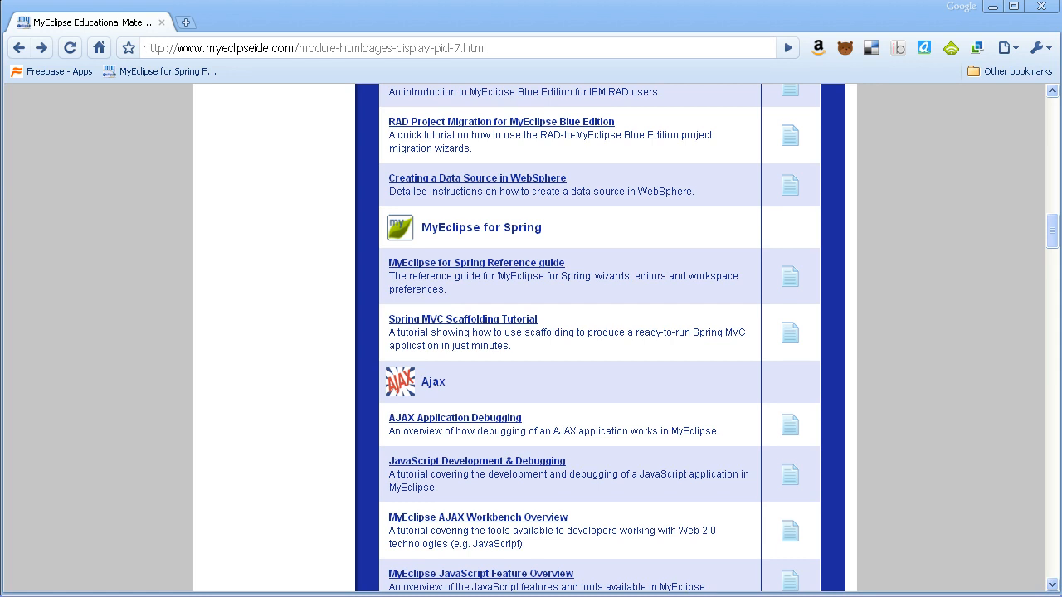
pyautogui.moveTo(432, 360)
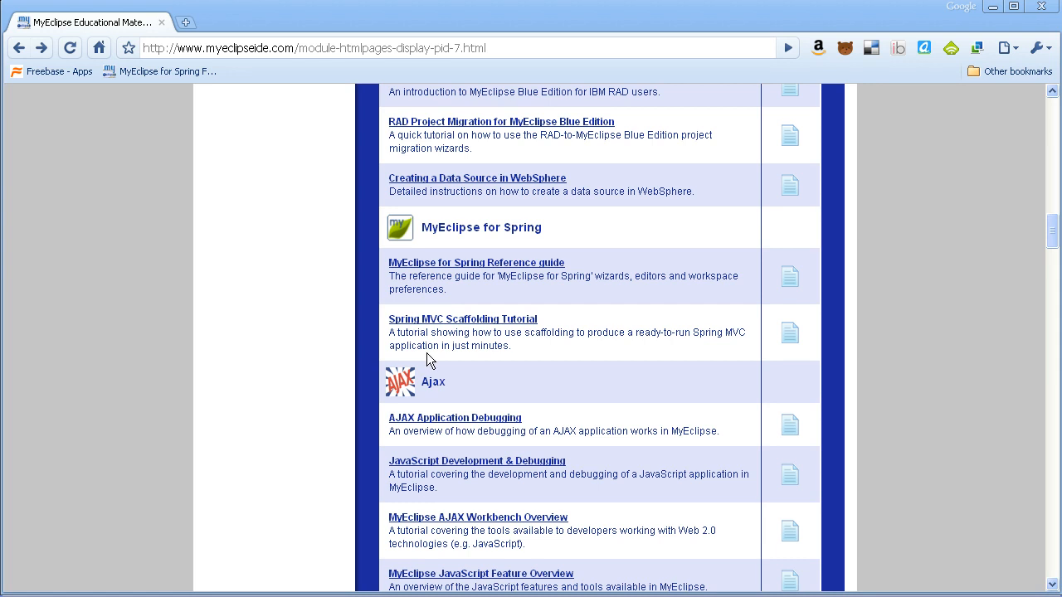
pyautogui.moveTo(461, 319)
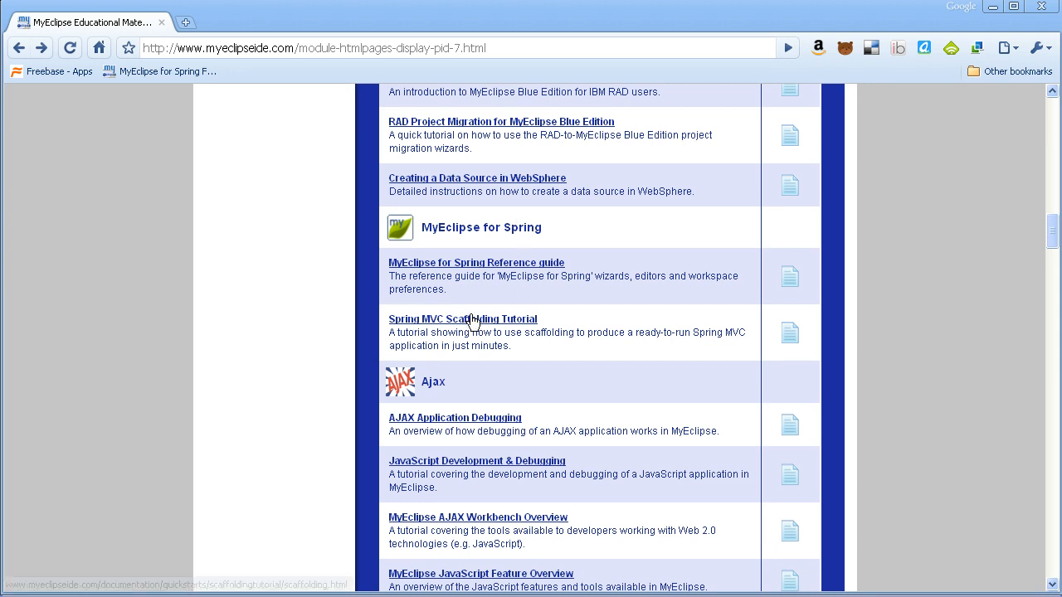
# Open the Spring MVC Scaffolding Tutorial from the MyEclipse for Spring materials list.
pyautogui.click(461, 319)
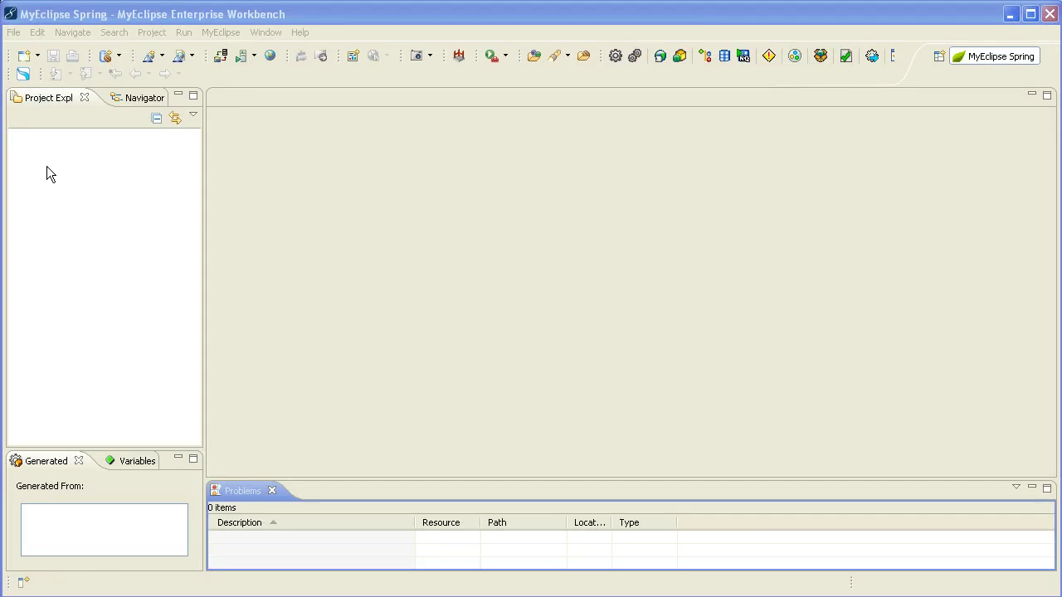
pyautogui.moveTo(55, 167)
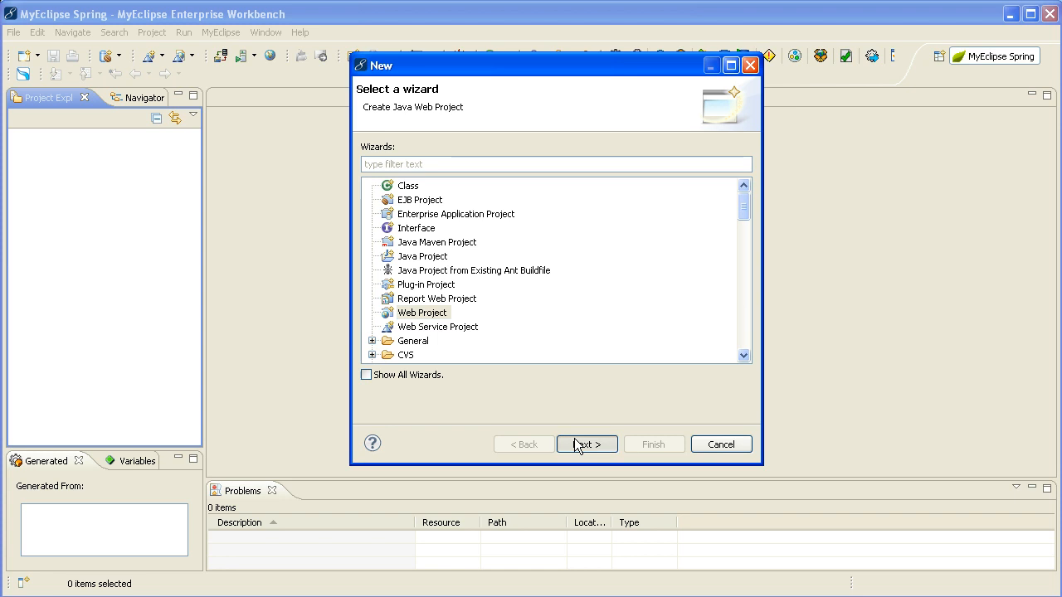
# Create web project CustomersApp at Java EE 5.0, accepting custom compiler compliance and the Java Enterprise perspective.
pyautogui.click(588, 445)
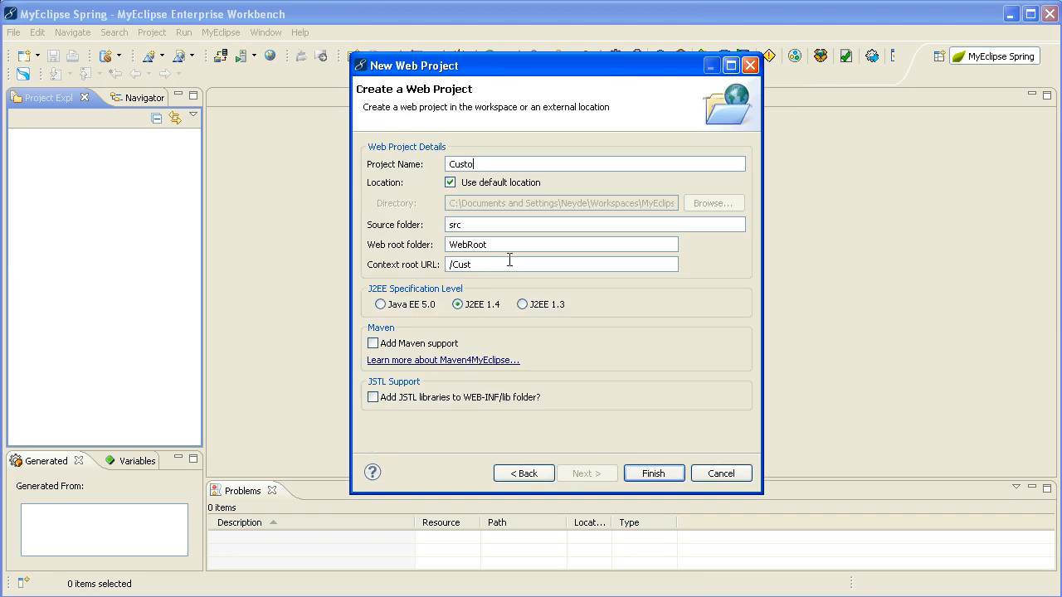
pyautogui.write('mersApp')
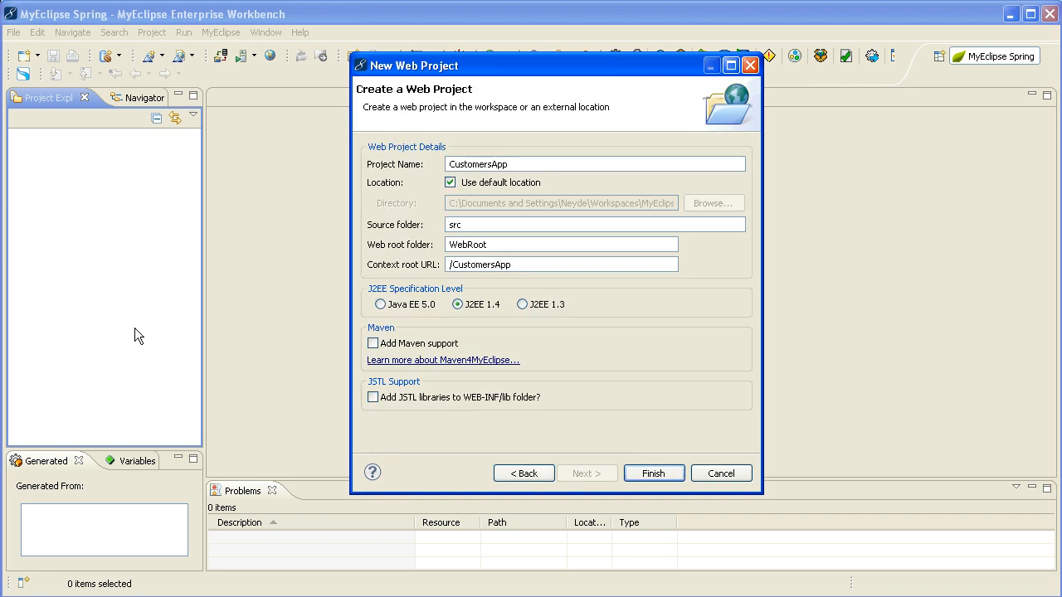
pyautogui.click(380, 305)
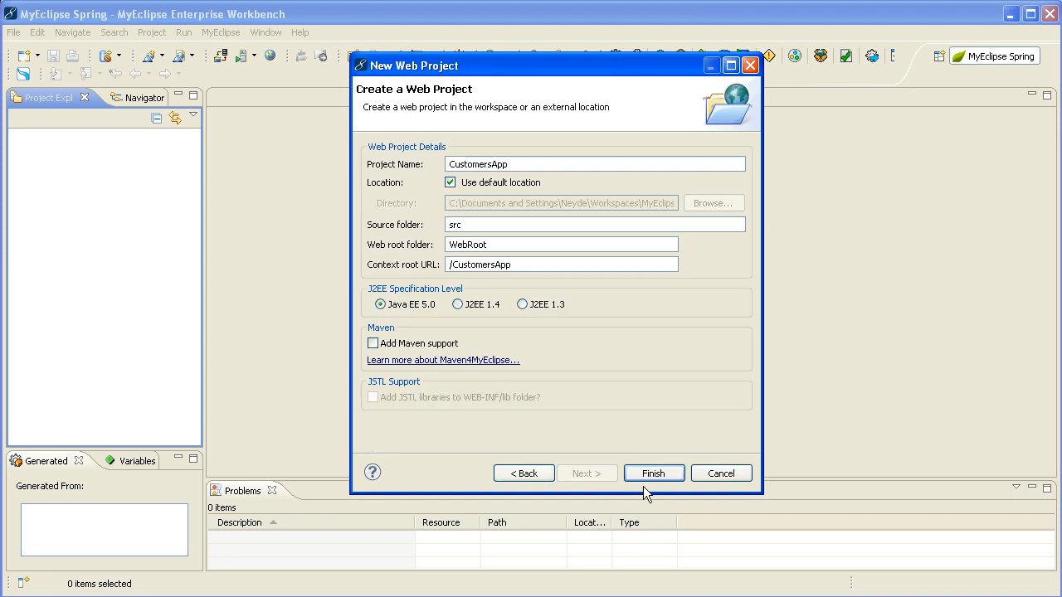
pyautogui.click(654, 473)
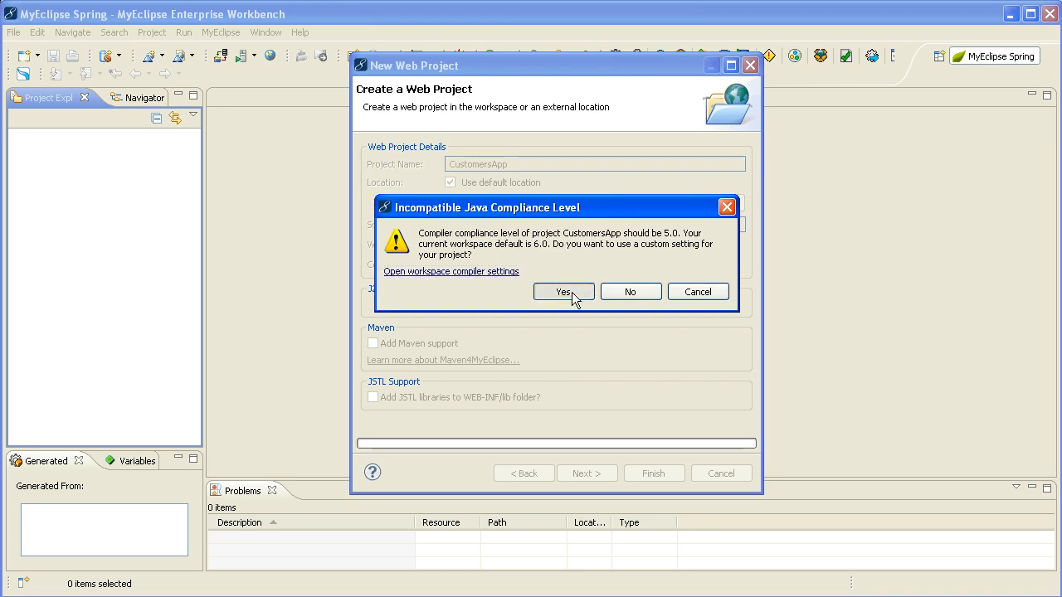
pyautogui.click(564, 292)
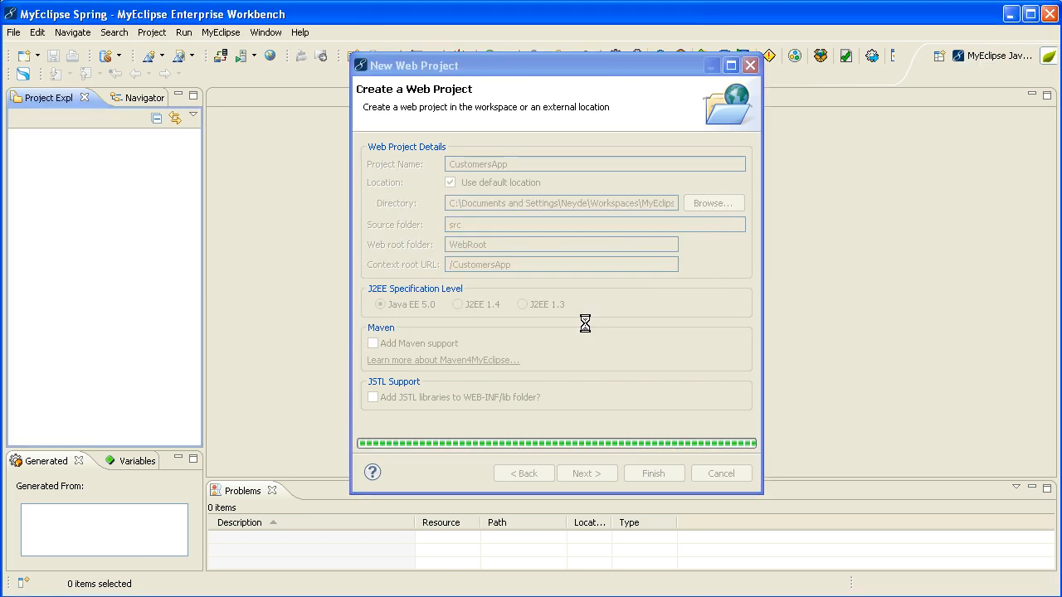
pyautogui.click(654, 473)
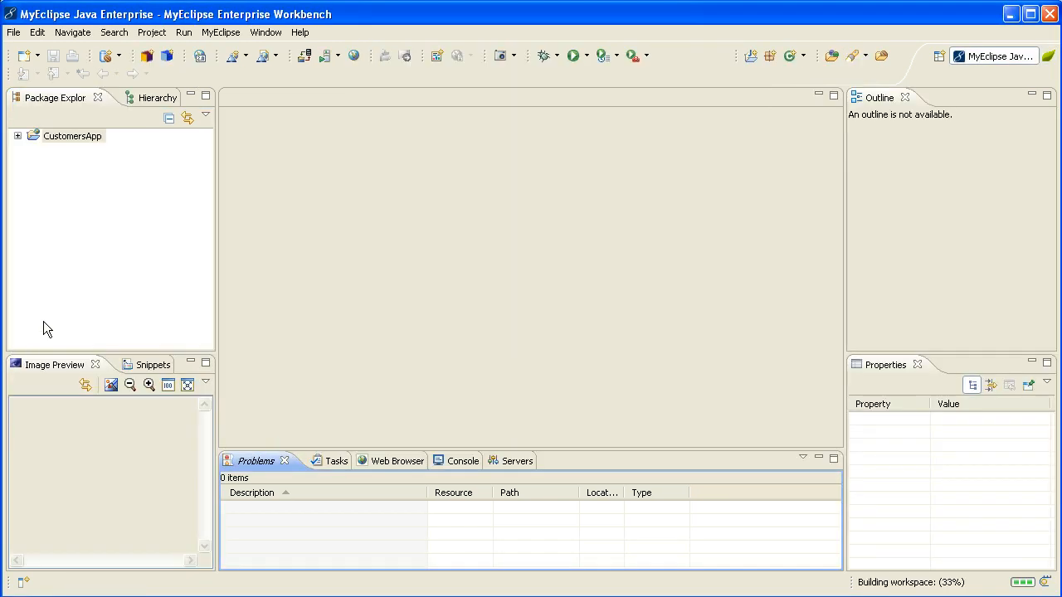
pyautogui.moveTo(77, 150)
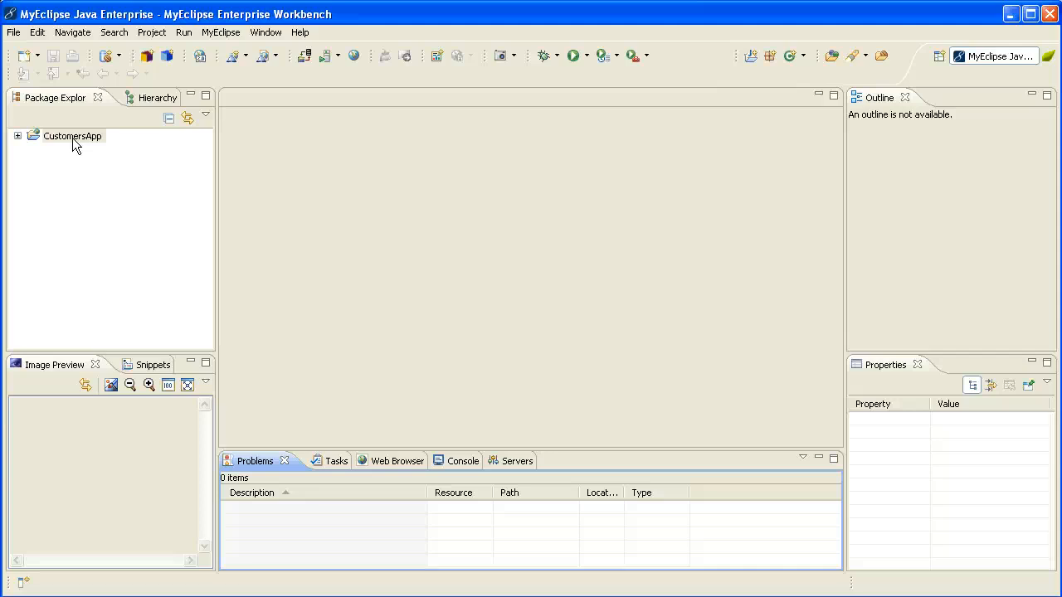
# Launch Scaffold Spring MVC CRUD application from the CustomersApp project's Spring Code Generation menu.
pyautogui.rightClick(71, 136)
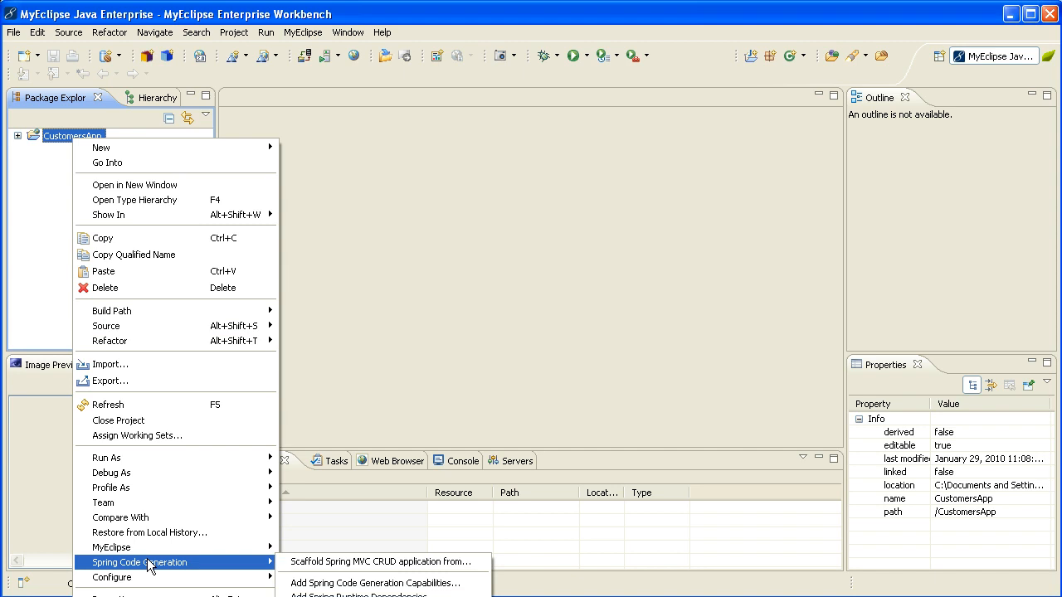
pyautogui.moveTo(381, 560)
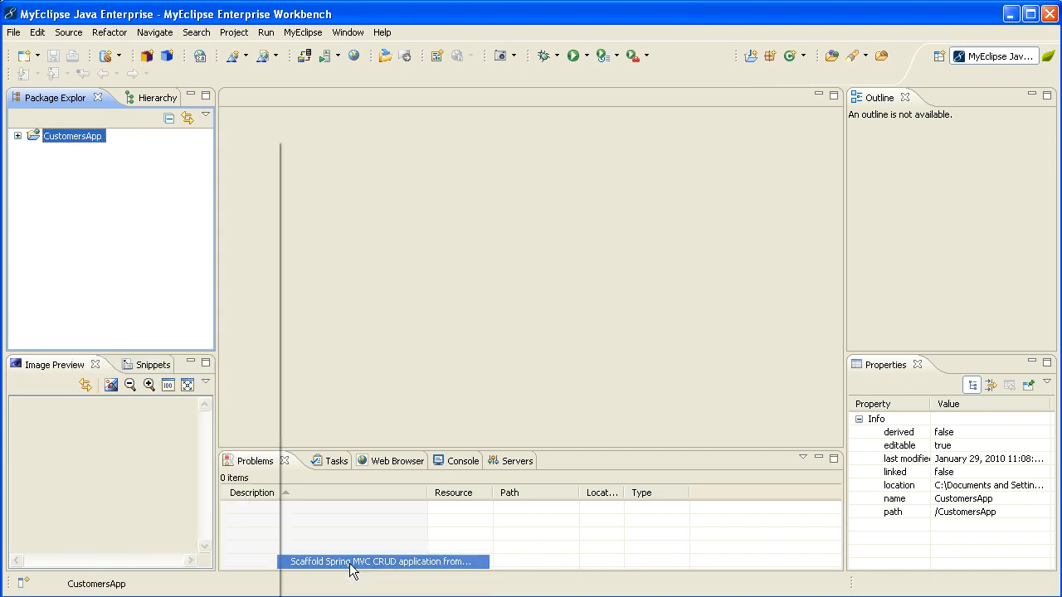
pyautogui.click(382, 561)
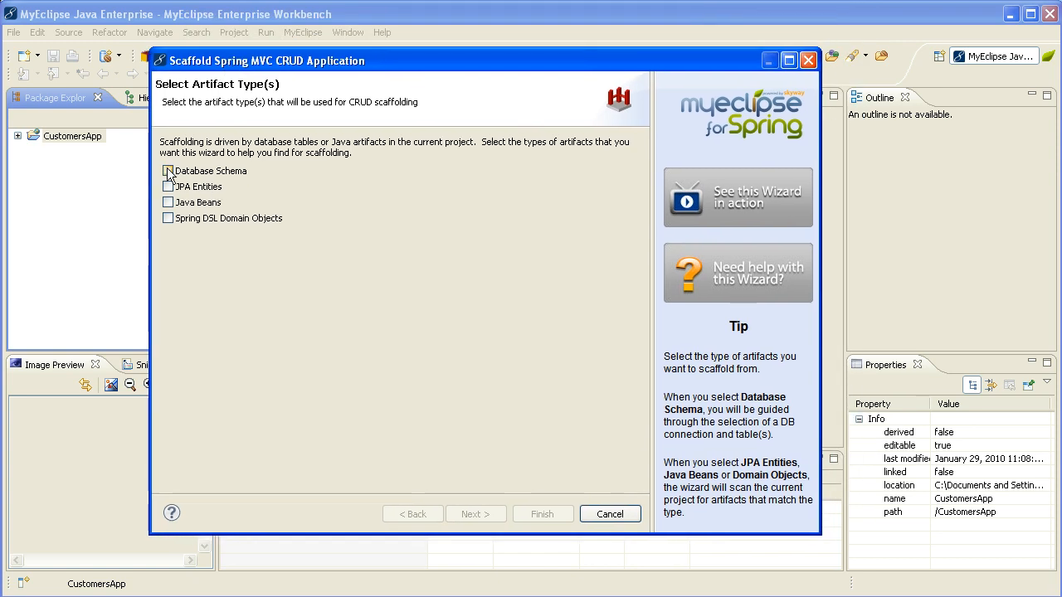
# Choose Database Schema as the artifact type and select the MyEclipse Derby connection.
pyautogui.click(167, 171)
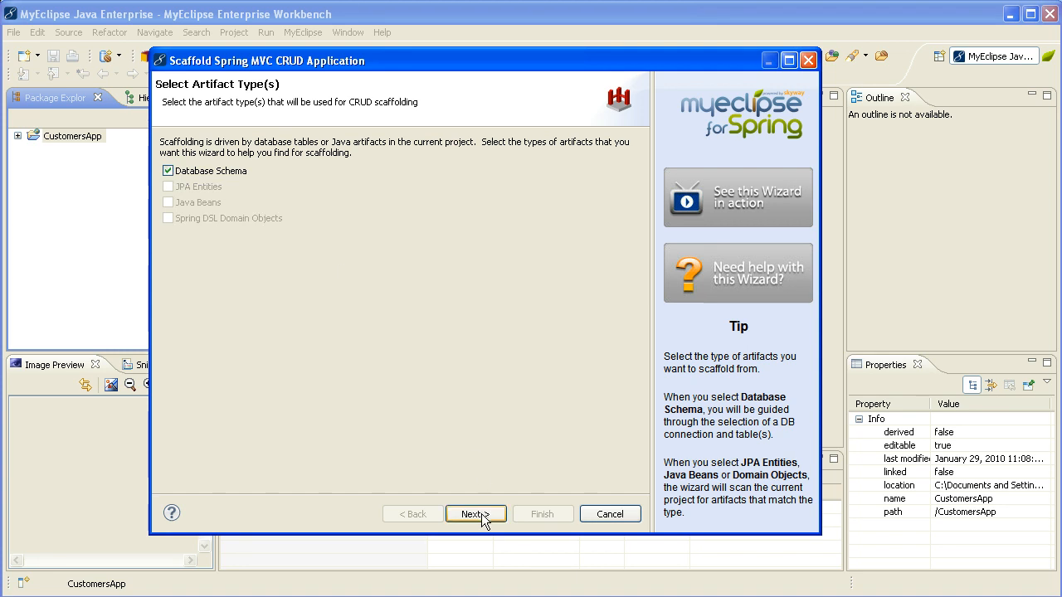
pyautogui.click(475, 514)
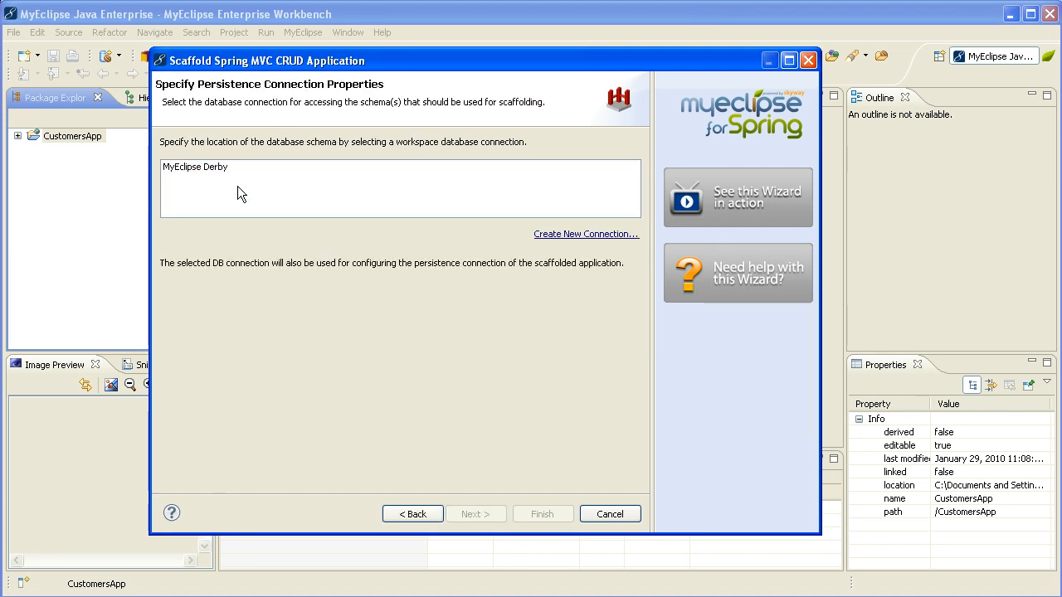
pyautogui.moveTo(216, 178)
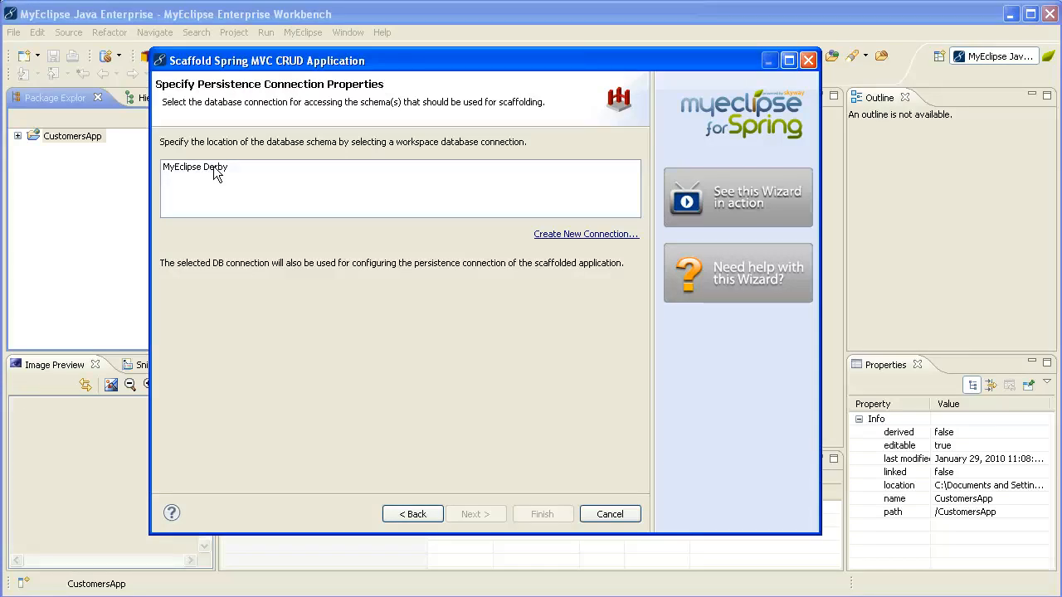
pyautogui.click(196, 166)
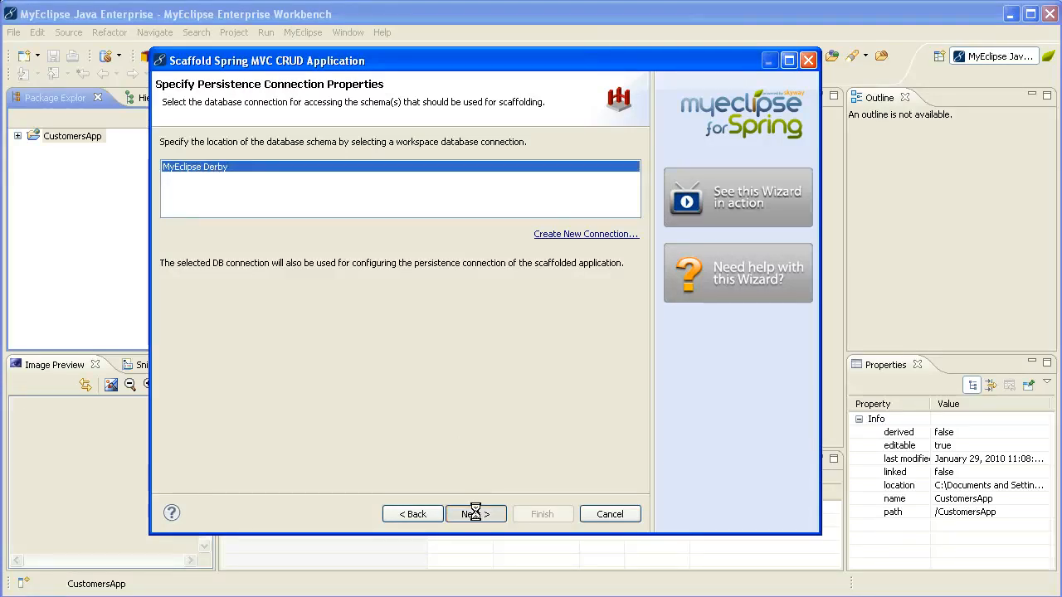
# Switch to the CLASSICCARS schema, add the CUSTOMER table, and continue to the layer packages.
pyautogui.click(475, 514)
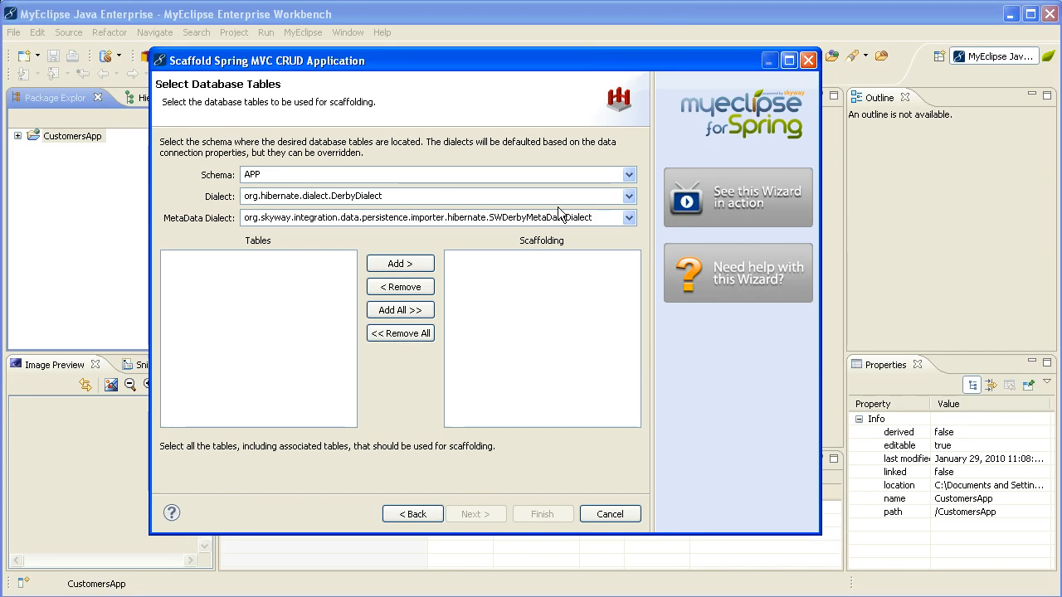
pyautogui.click(629, 174)
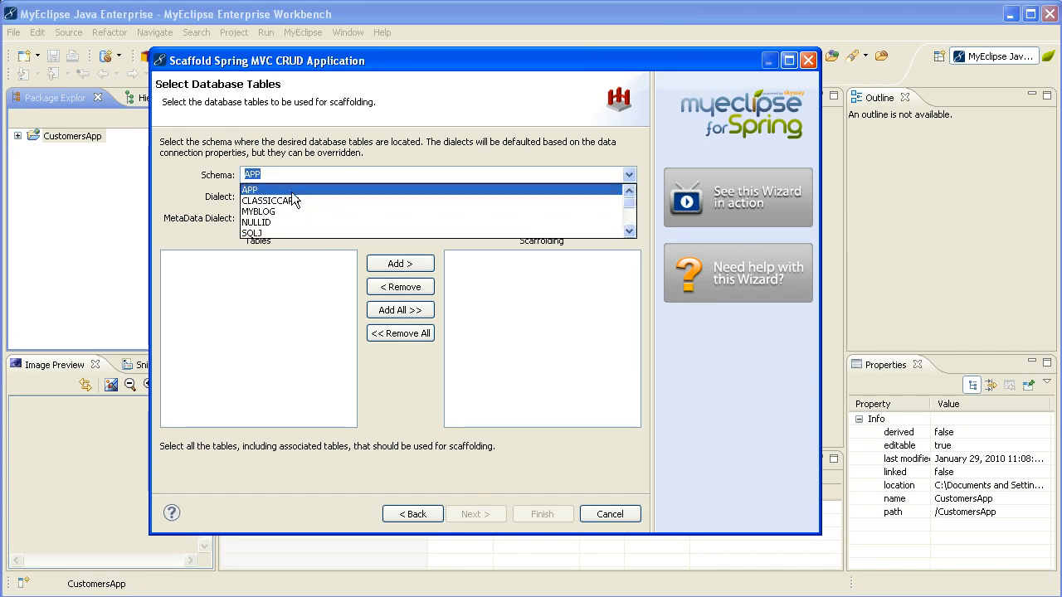
pyautogui.click(266, 199)
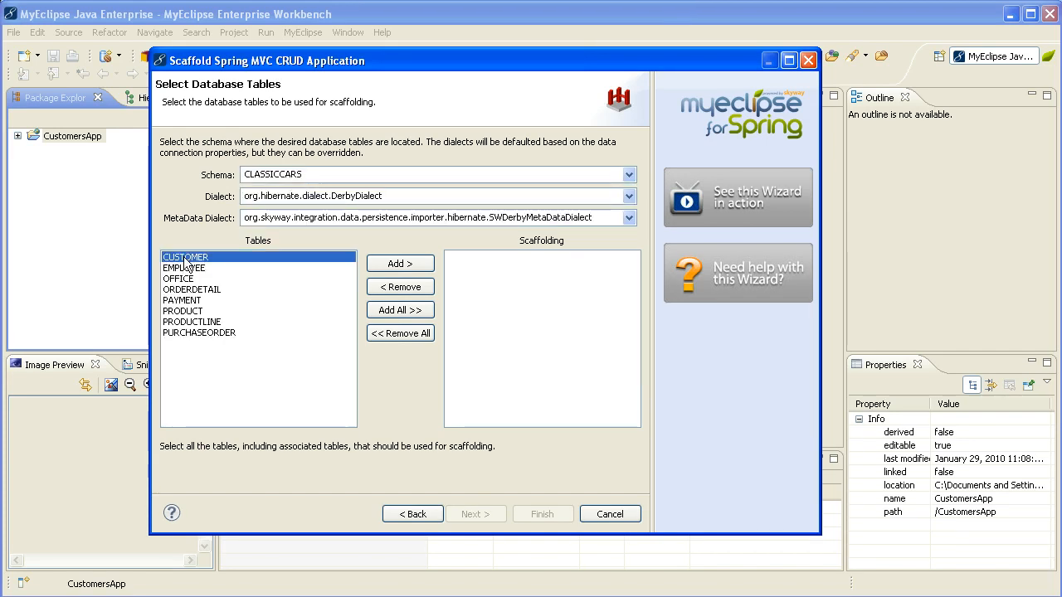
pyautogui.click(398, 262)
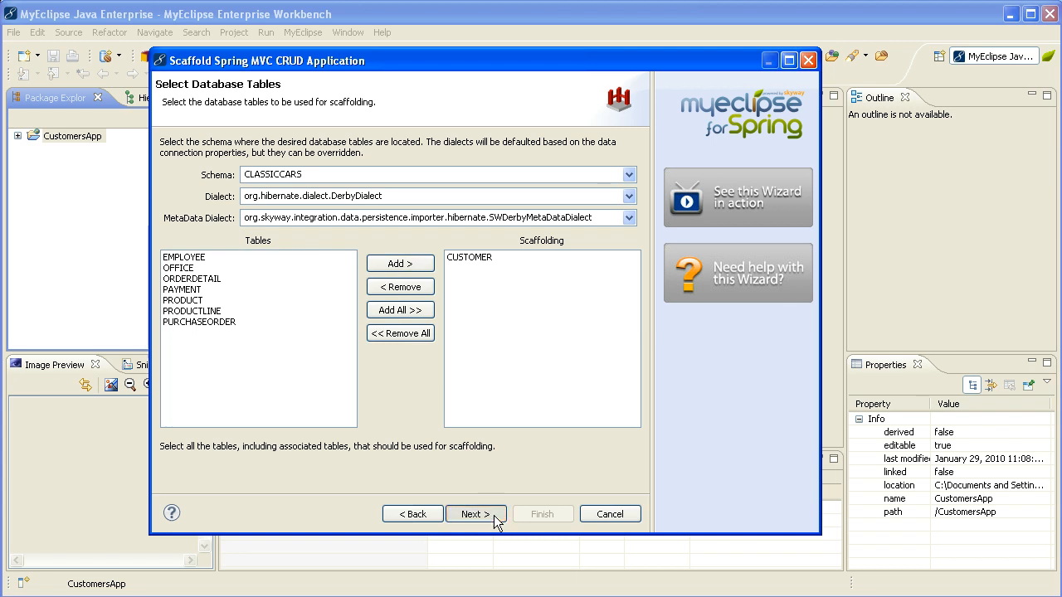
pyautogui.click(475, 515)
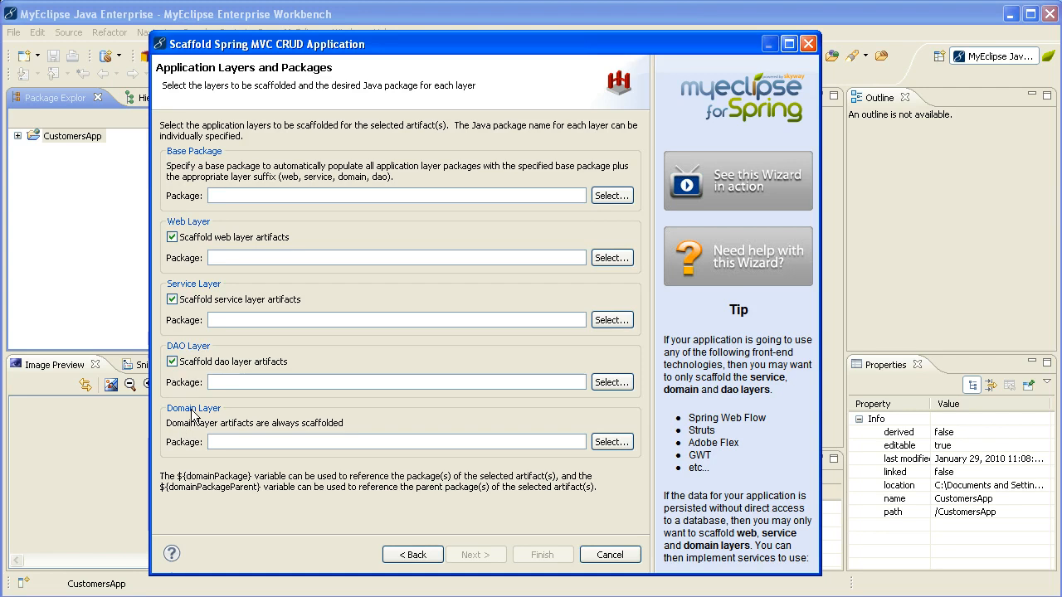
pyautogui.moveTo(176, 224)
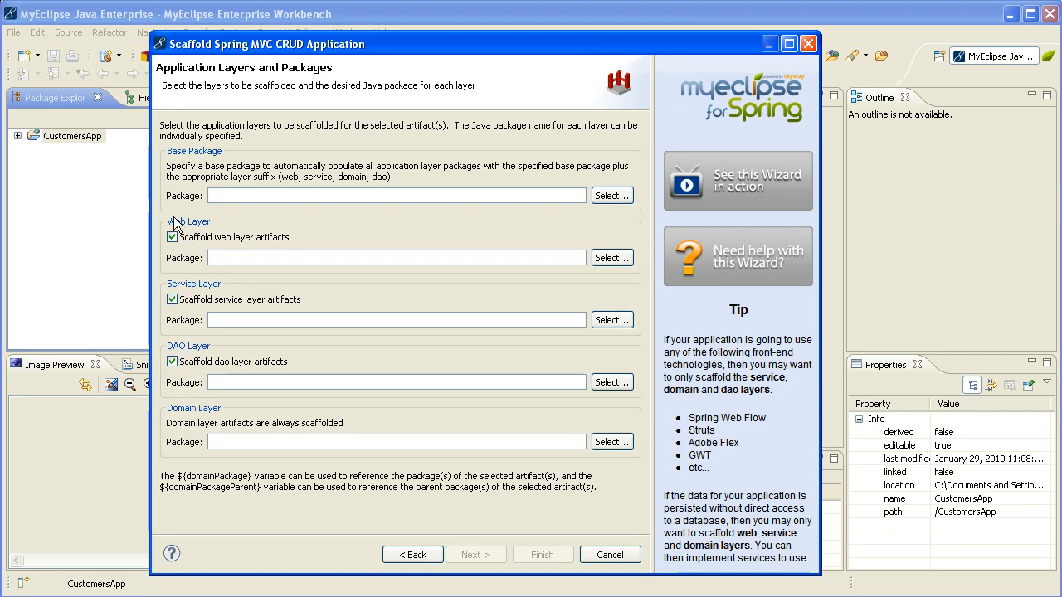
# Enter base package org.customersapp for the web, service, dao and domain layers and continue.
pyautogui.click(397, 196)
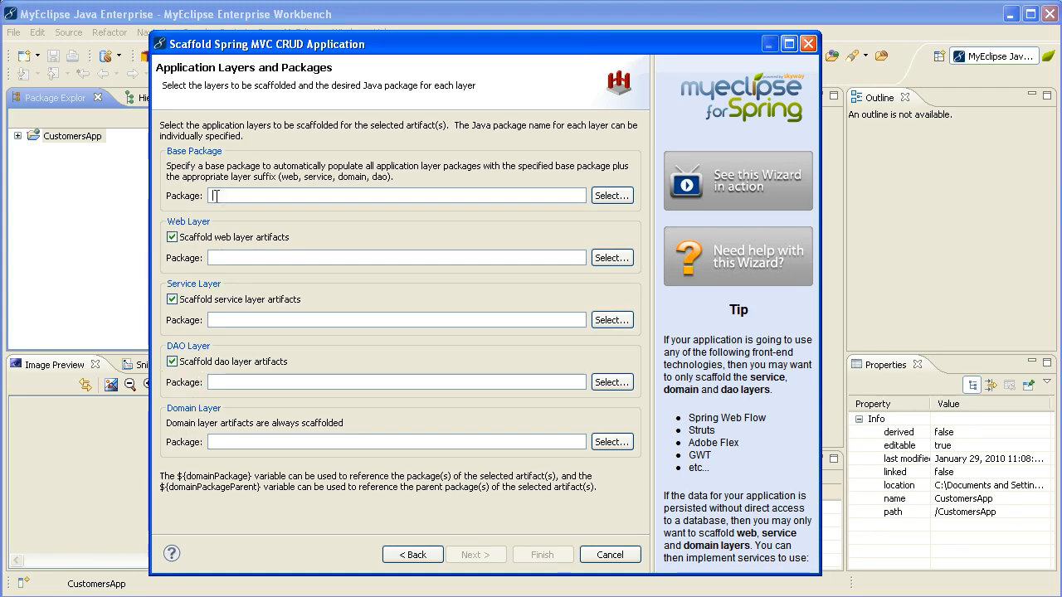
pyautogui.write('org')
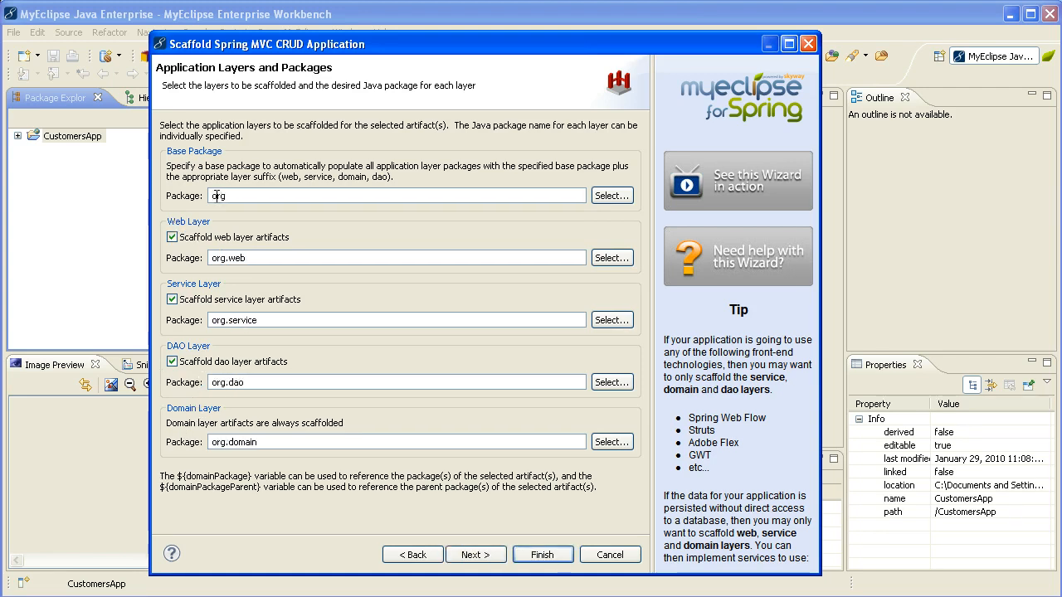
pyautogui.write('.customer')
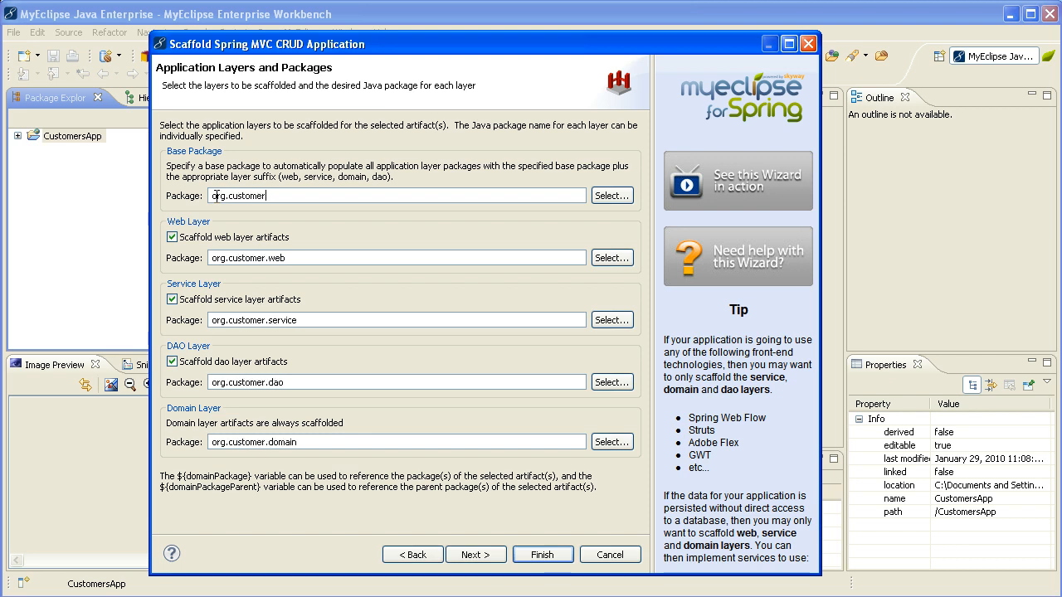
pyautogui.rightClick(249, 196)
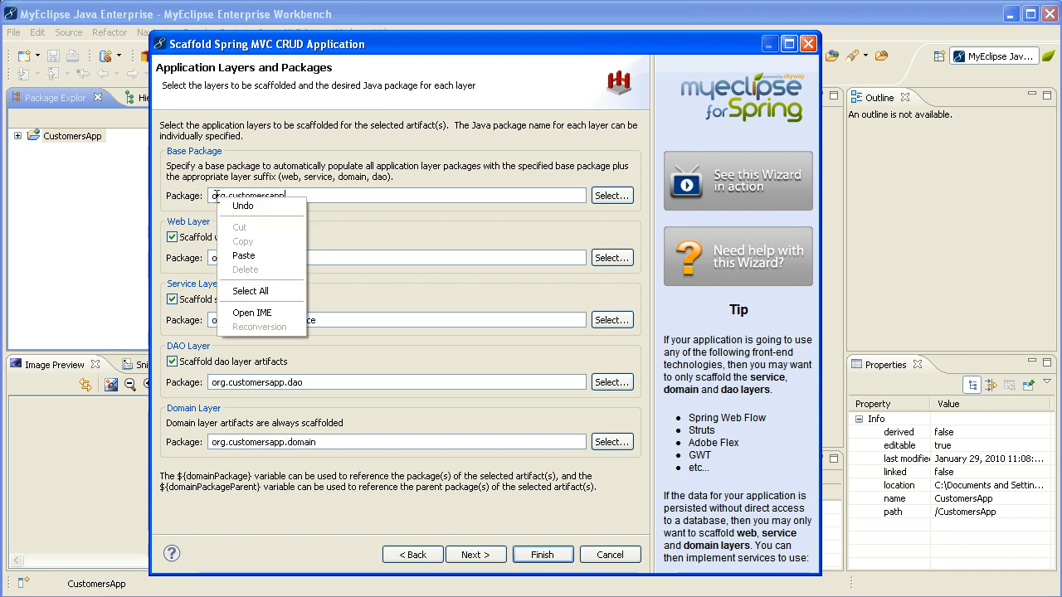
pyautogui.click(474, 554)
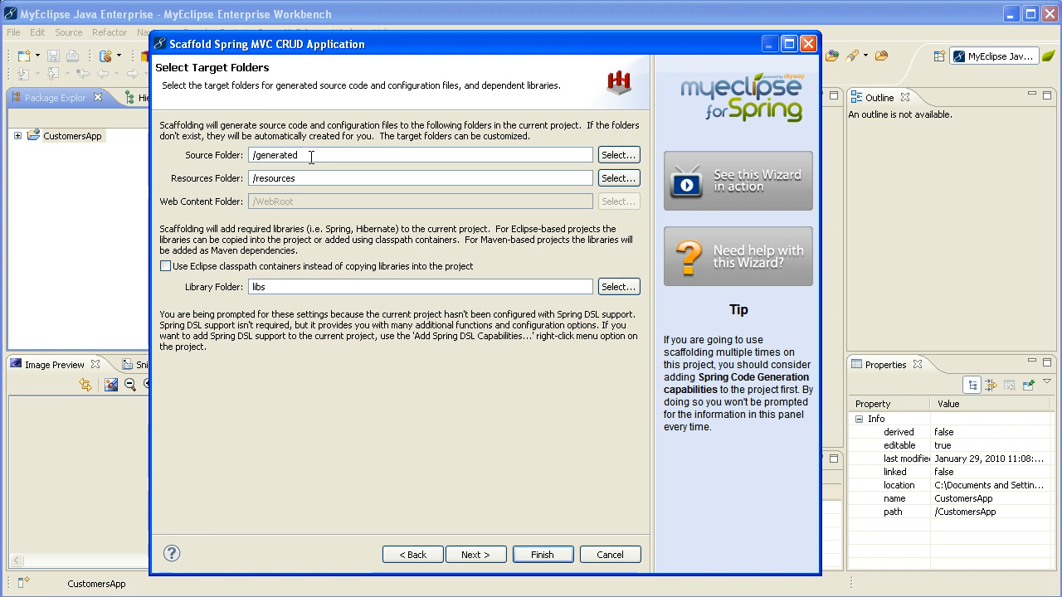
pyautogui.moveTo(326, 209)
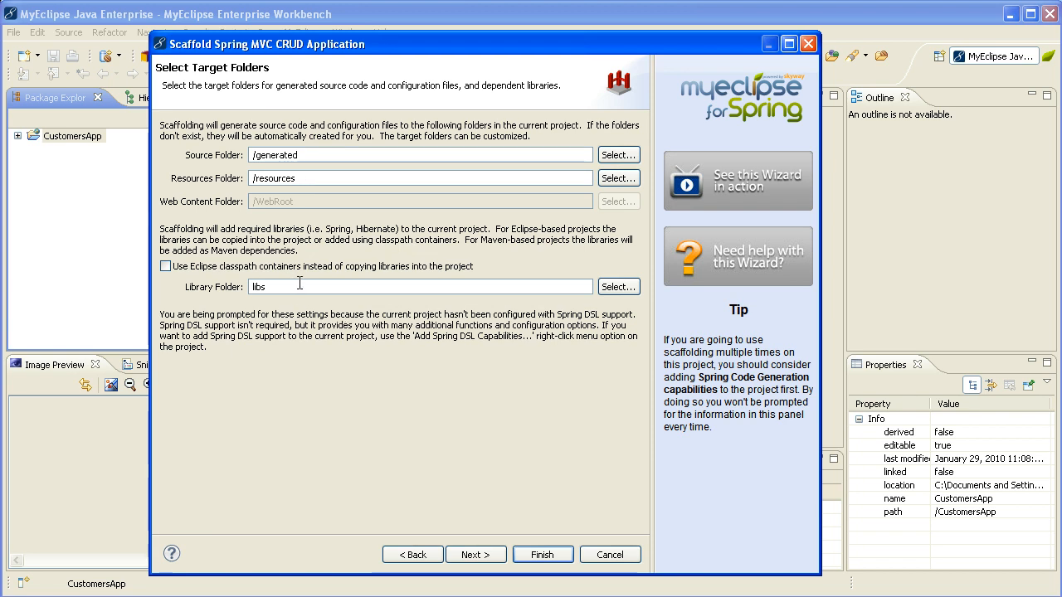
pyautogui.moveTo(438, 417)
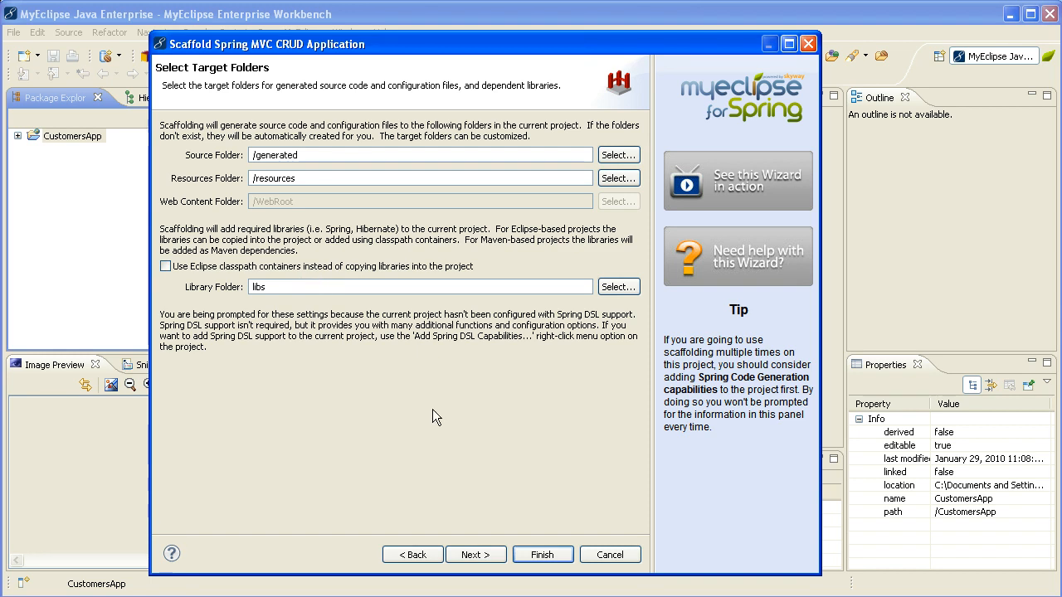
# Accept the default target folders and finish to generate the Customer CRUD scaffolding.
pyautogui.click(475, 554)
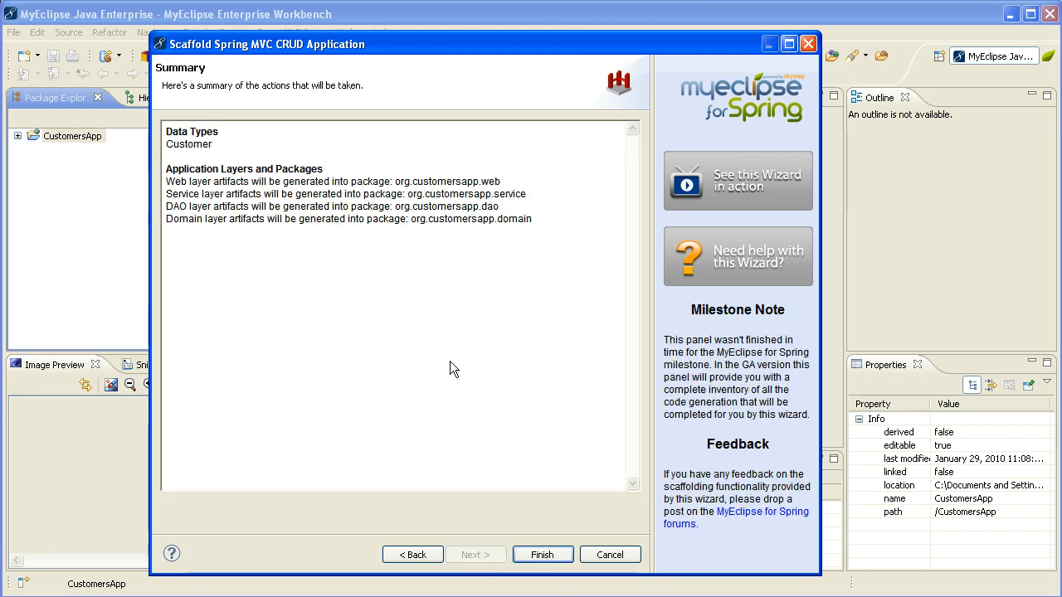
pyautogui.moveTo(356, 170)
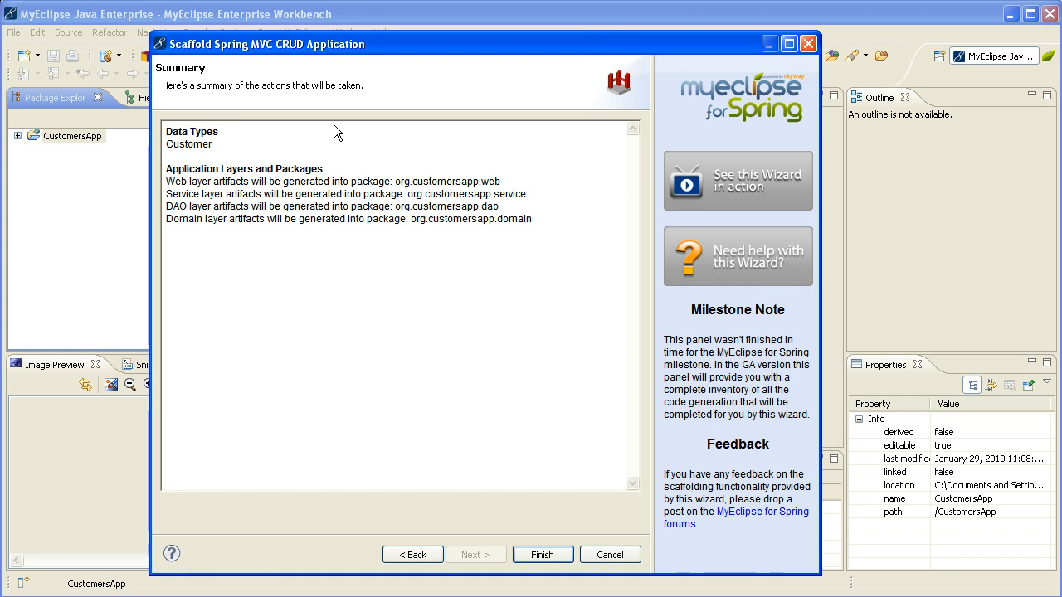
pyautogui.moveTo(229, 272)
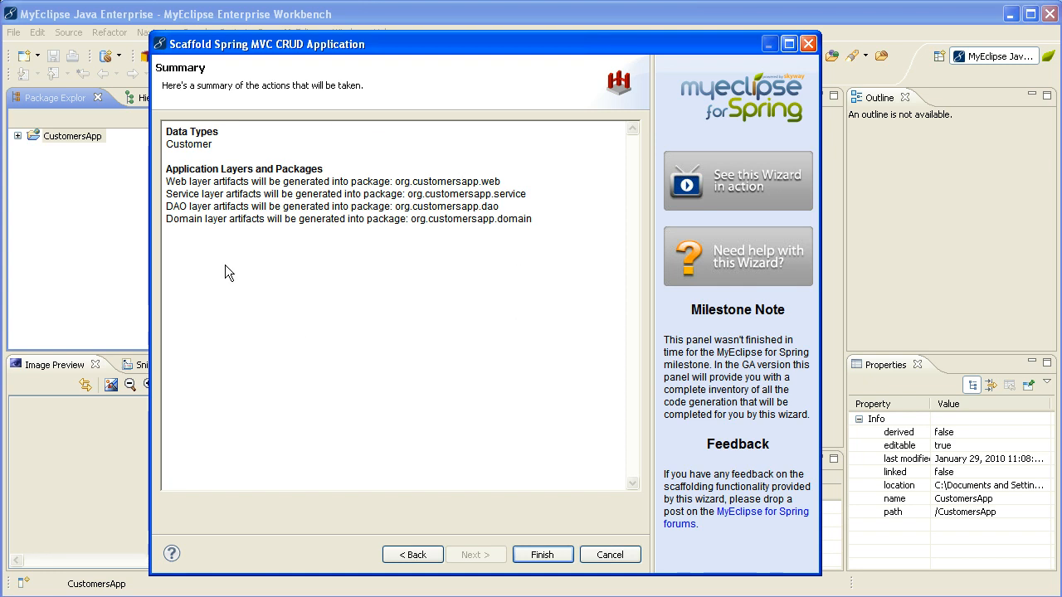
pyautogui.moveTo(473, 336)
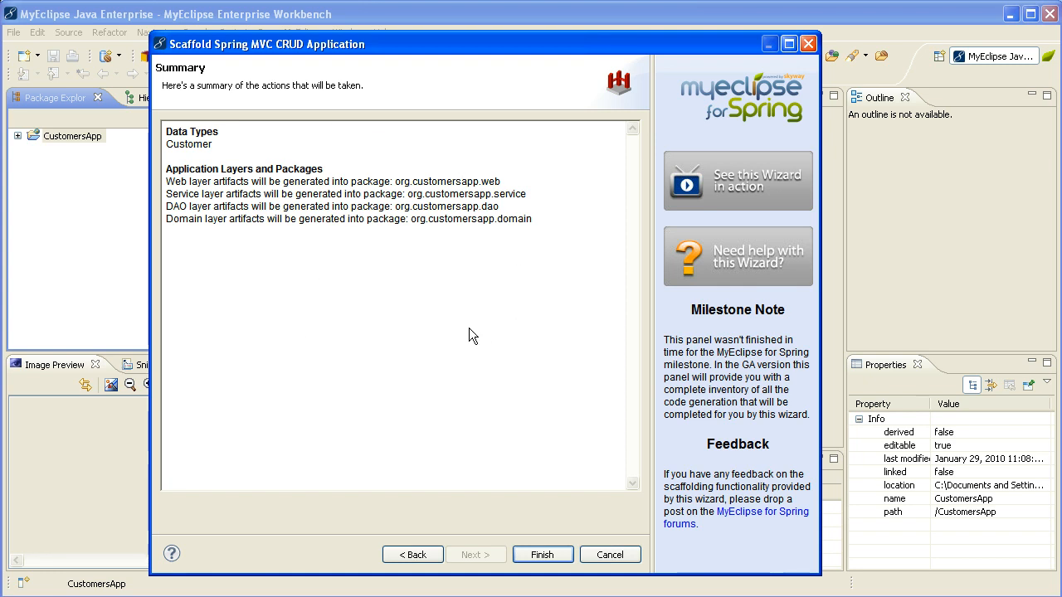
pyautogui.moveTo(543, 554)
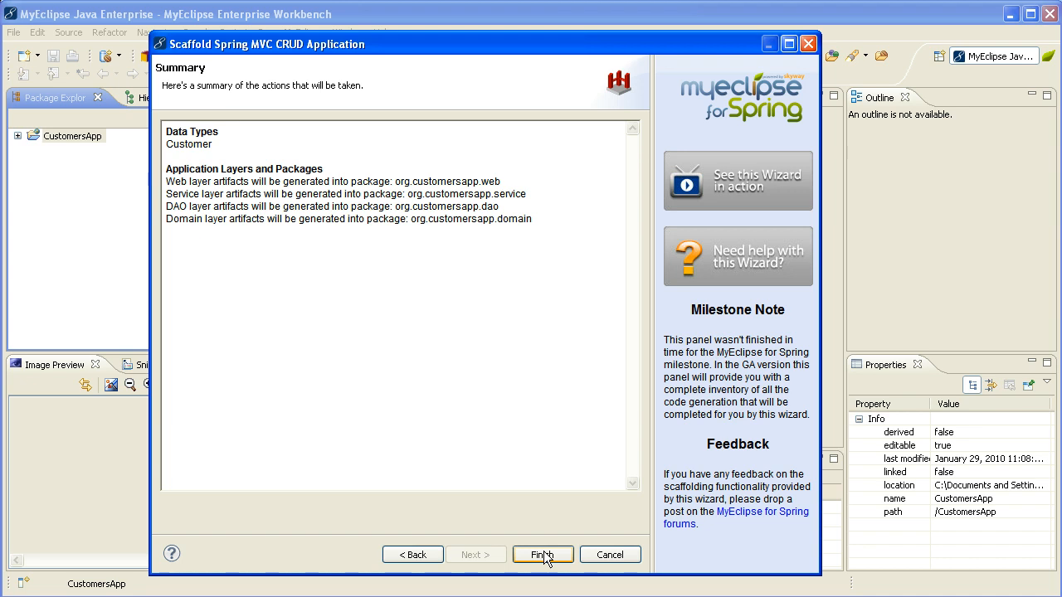
pyautogui.click(543, 554)
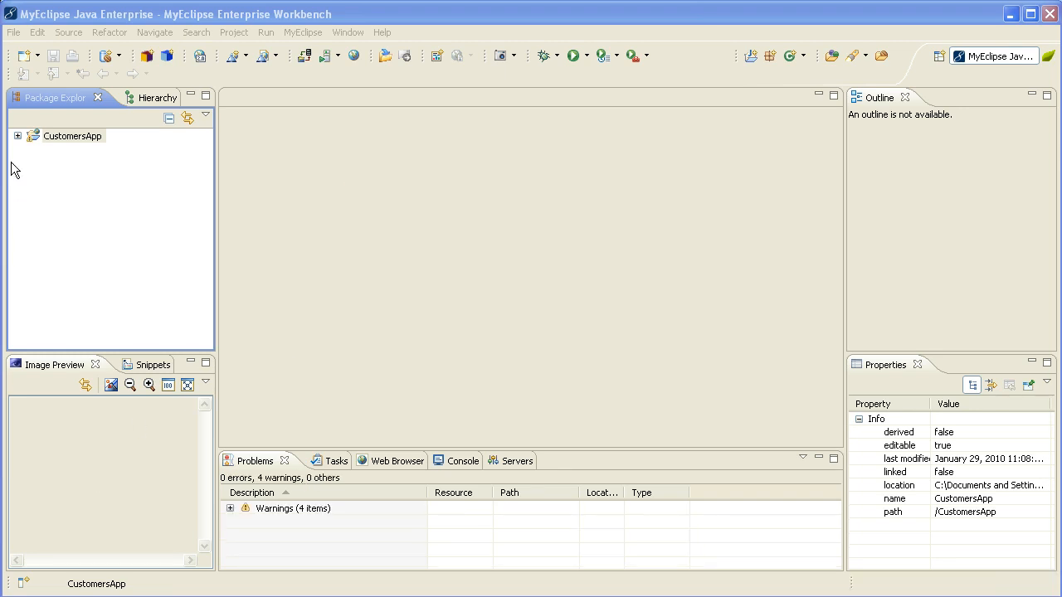
# Expand the CustomersApp project tree and bring up the project's context actions.
pyautogui.click(18, 136)
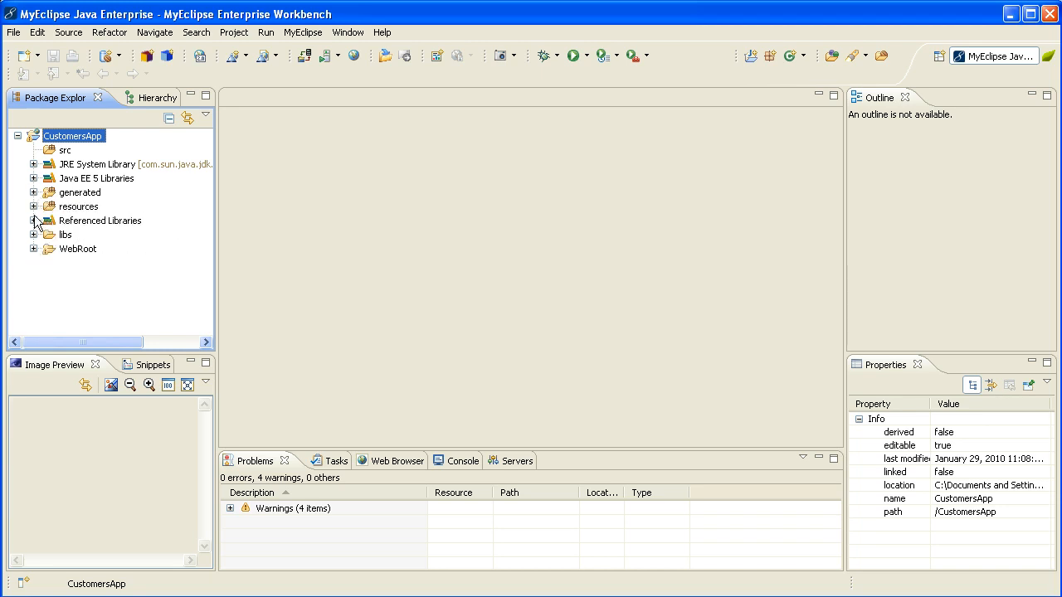
pyautogui.click(33, 206)
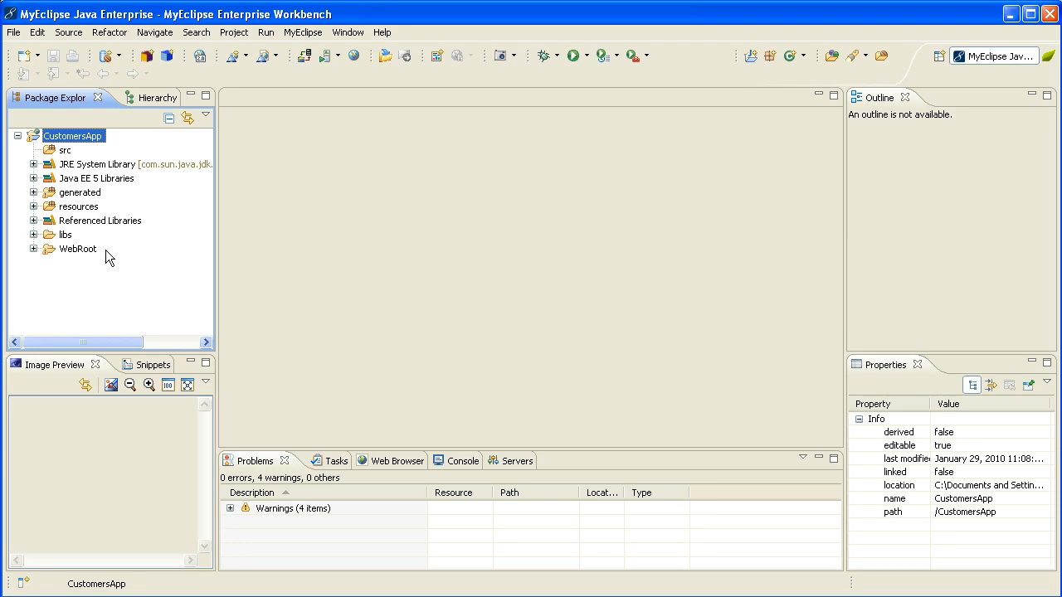
pyautogui.moveTo(37, 253)
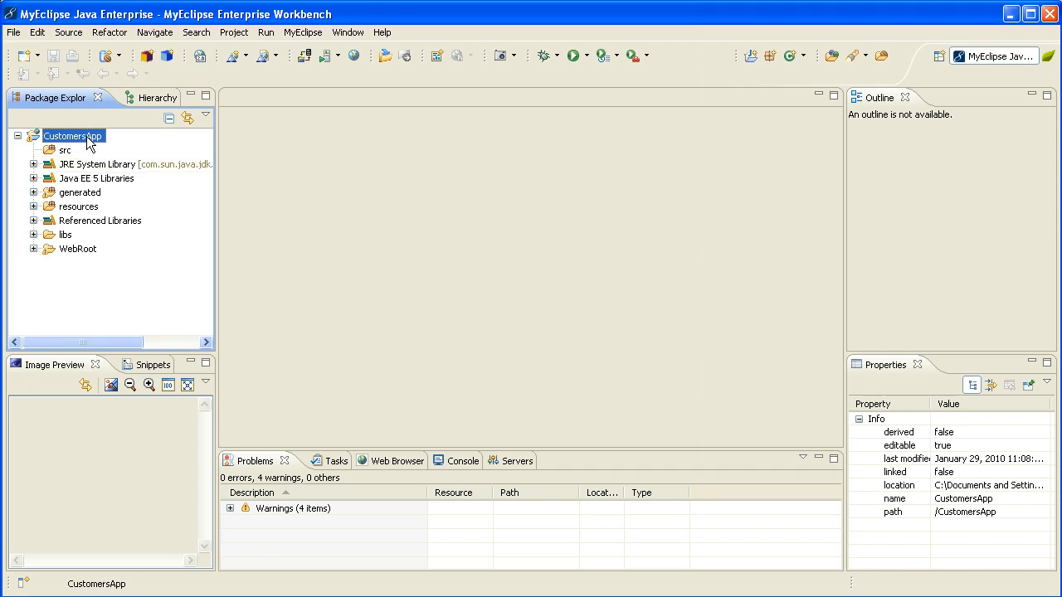
pyautogui.rightClick(73, 136)
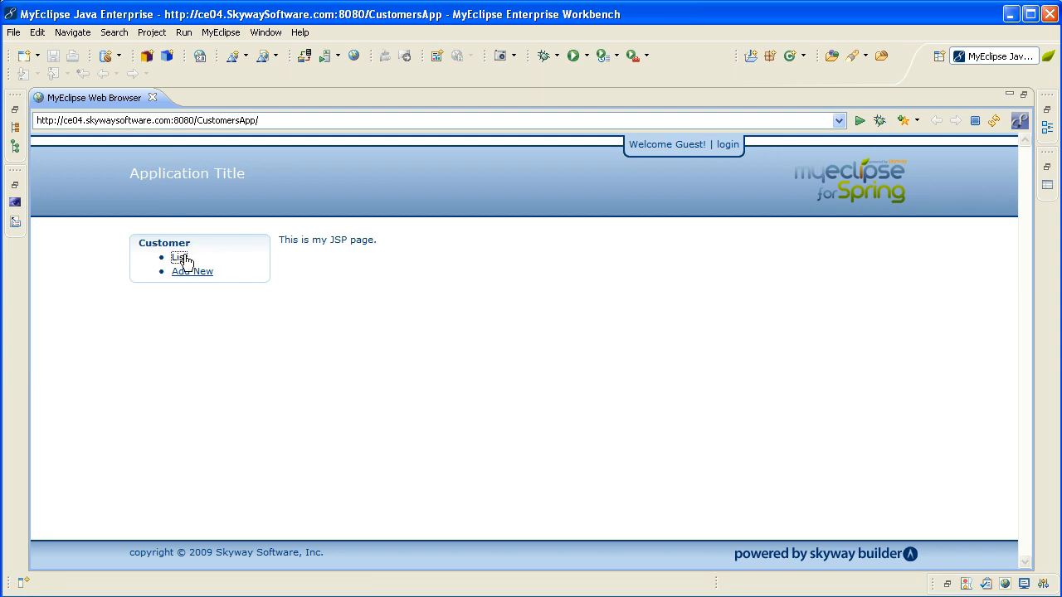
# Browse the customer list, customer 103's details and edit form, then return to the list.
pyautogui.click(179, 257)
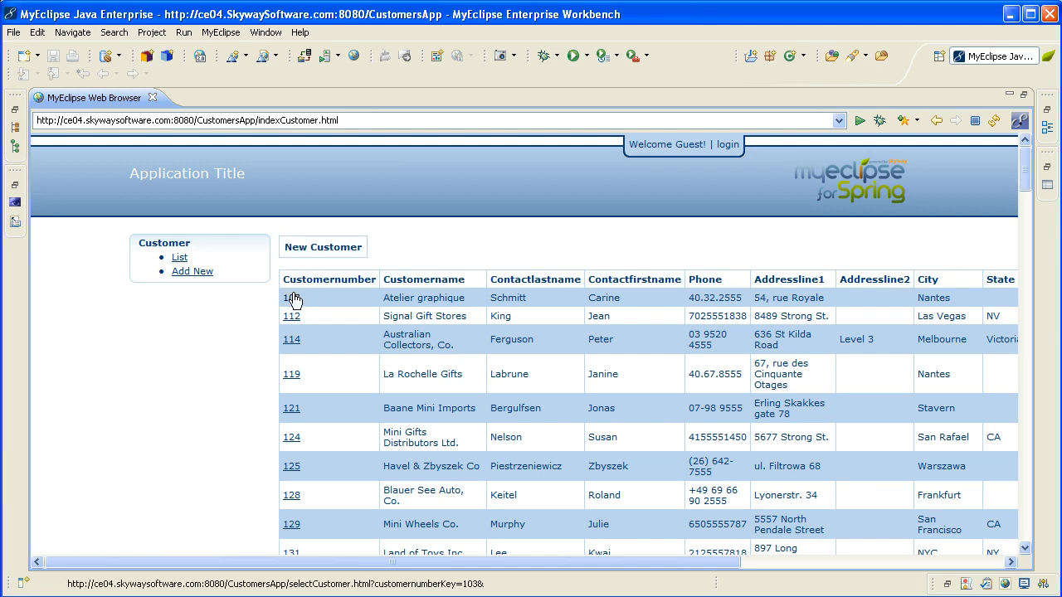
pyautogui.click(292, 298)
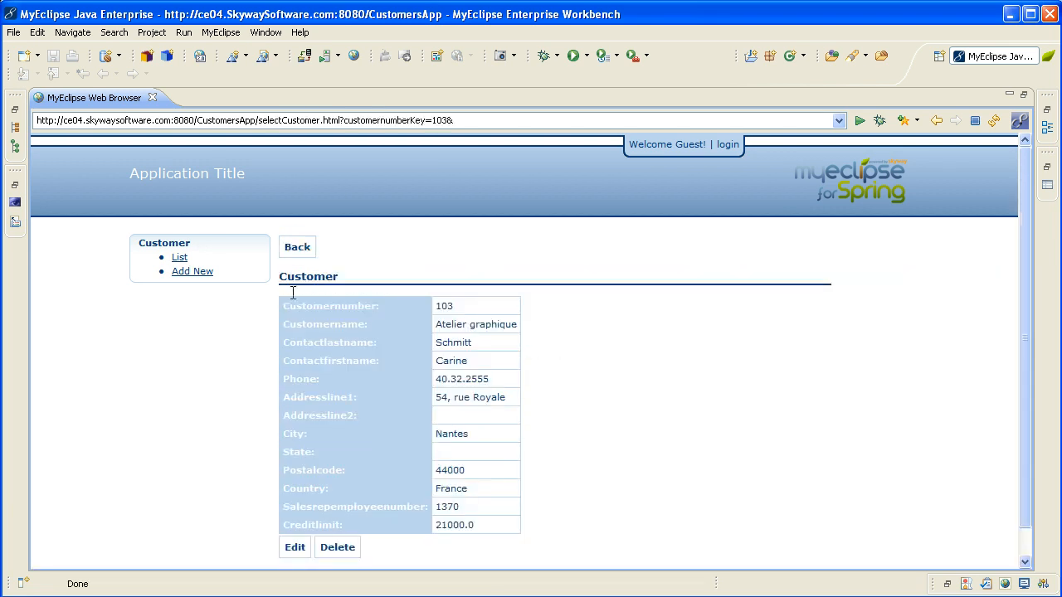
pyautogui.click(295, 548)
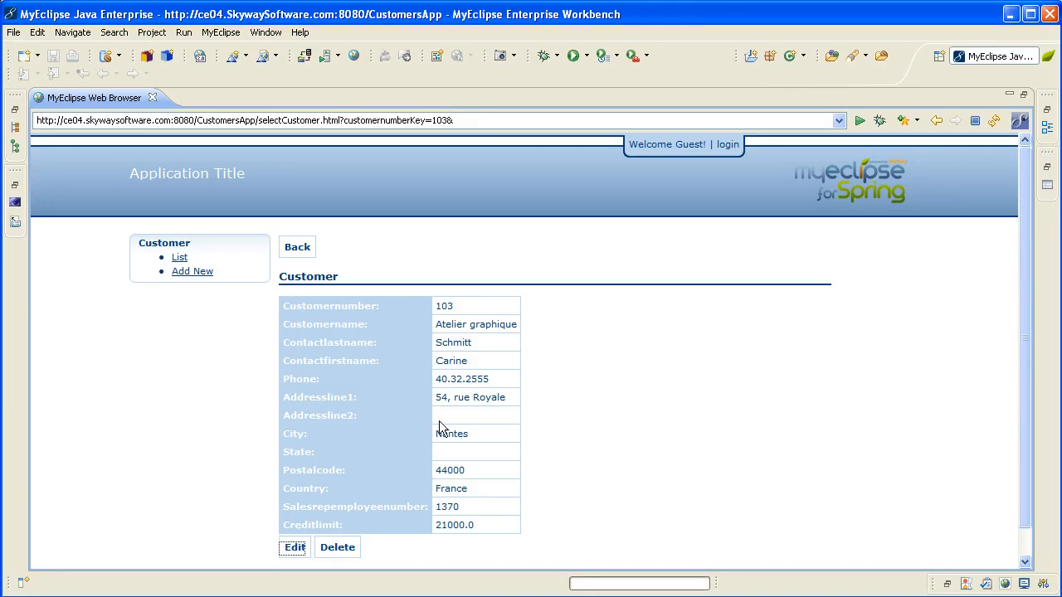
pyautogui.click(292, 548)
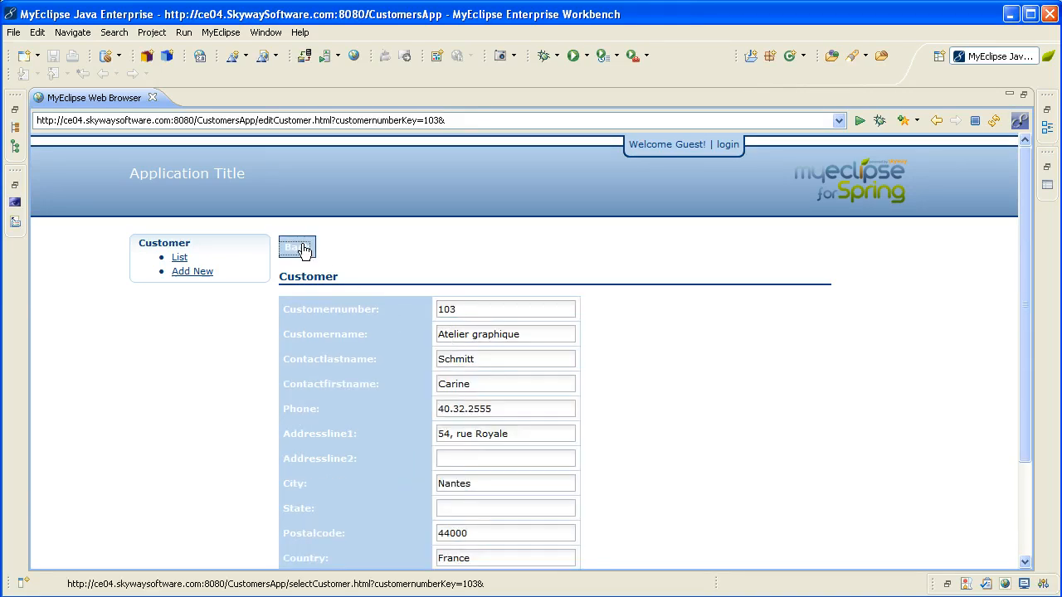
pyautogui.click(295, 247)
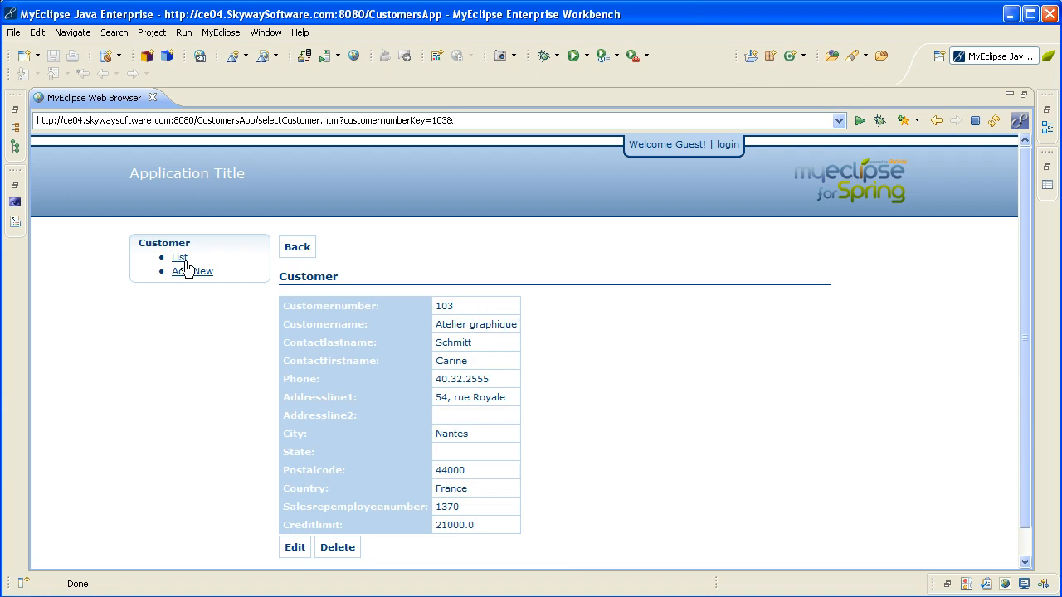
pyautogui.click(179, 257)
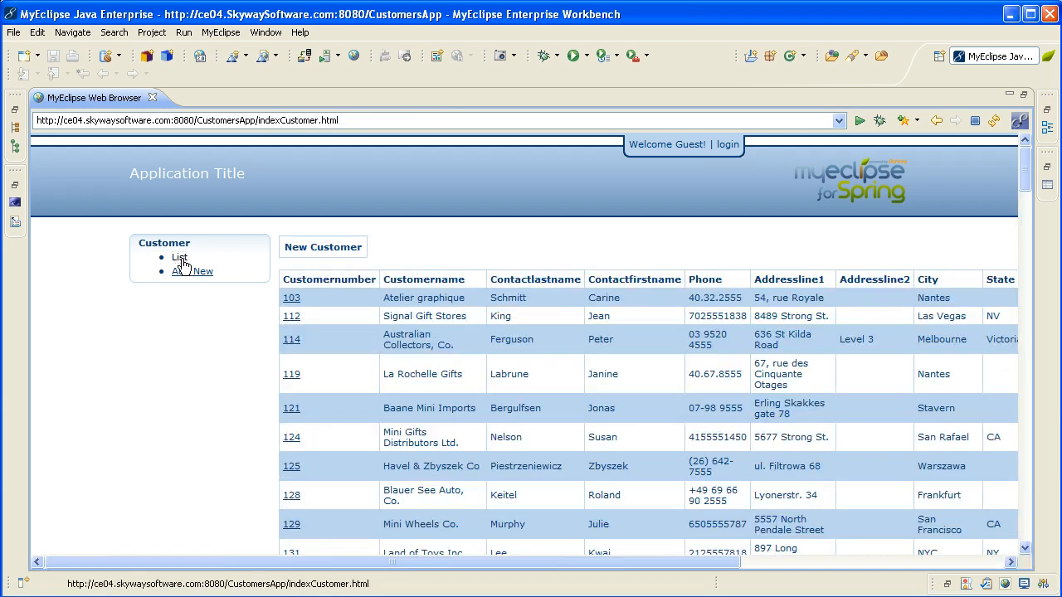